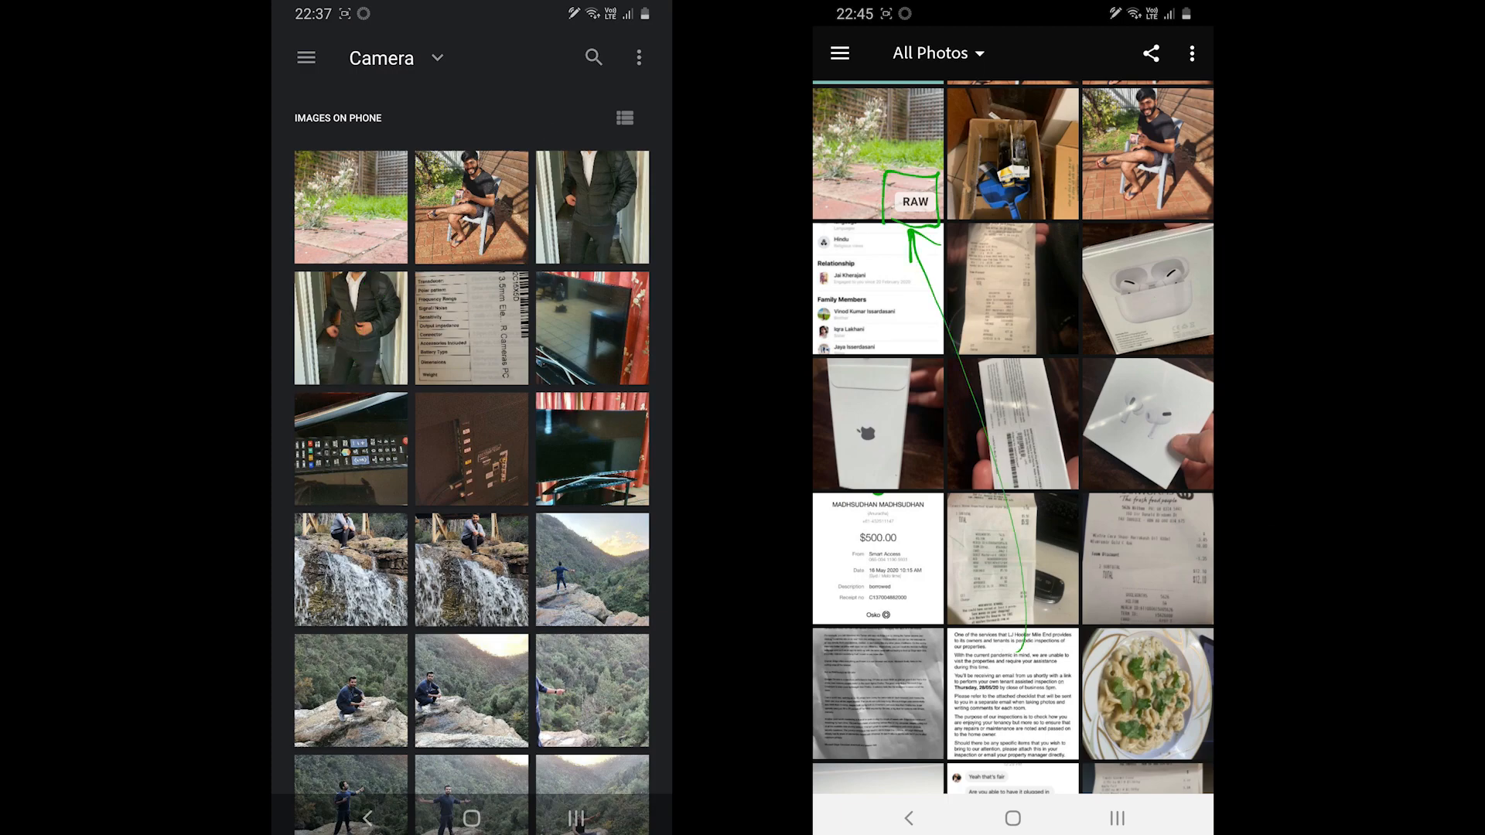
Scroll the gallery to reach the backyard flower photo.
scroll(up, 3)
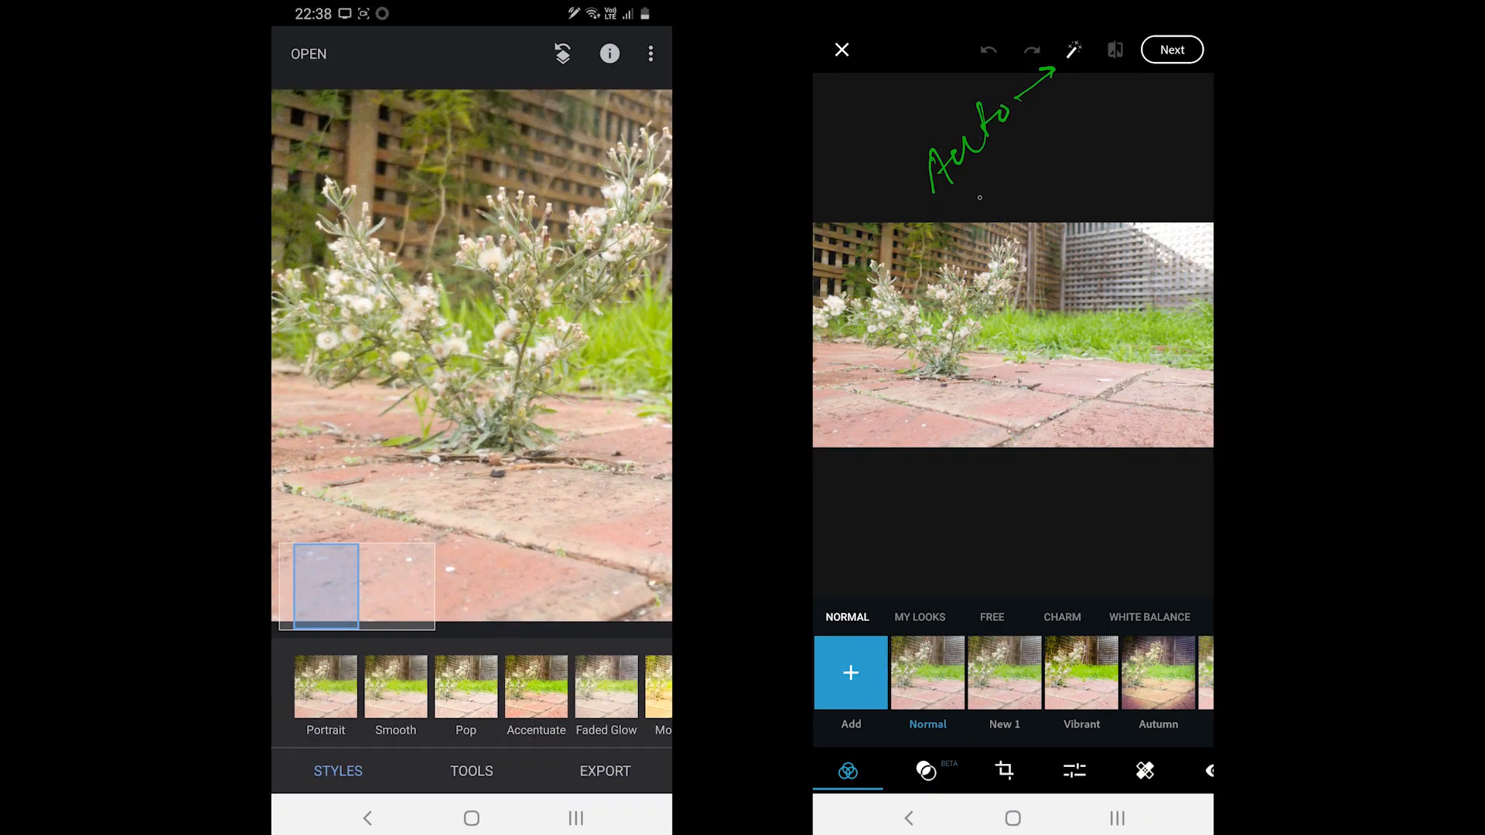
Run Photoshop Express's Auto magic-wand enhancement and show its Lights light-leak effects.
click(472, 771)
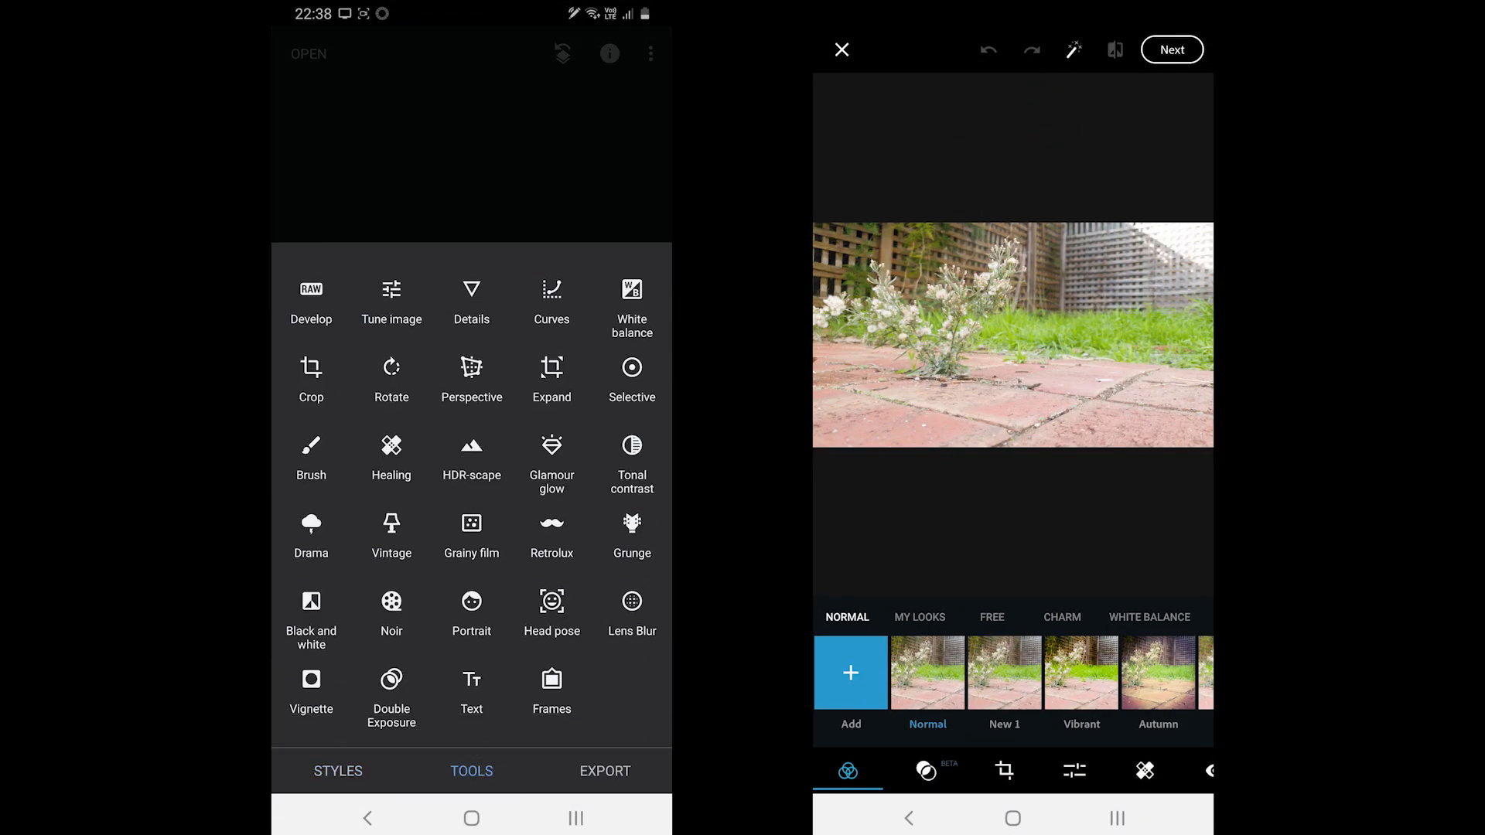
click(991, 617)
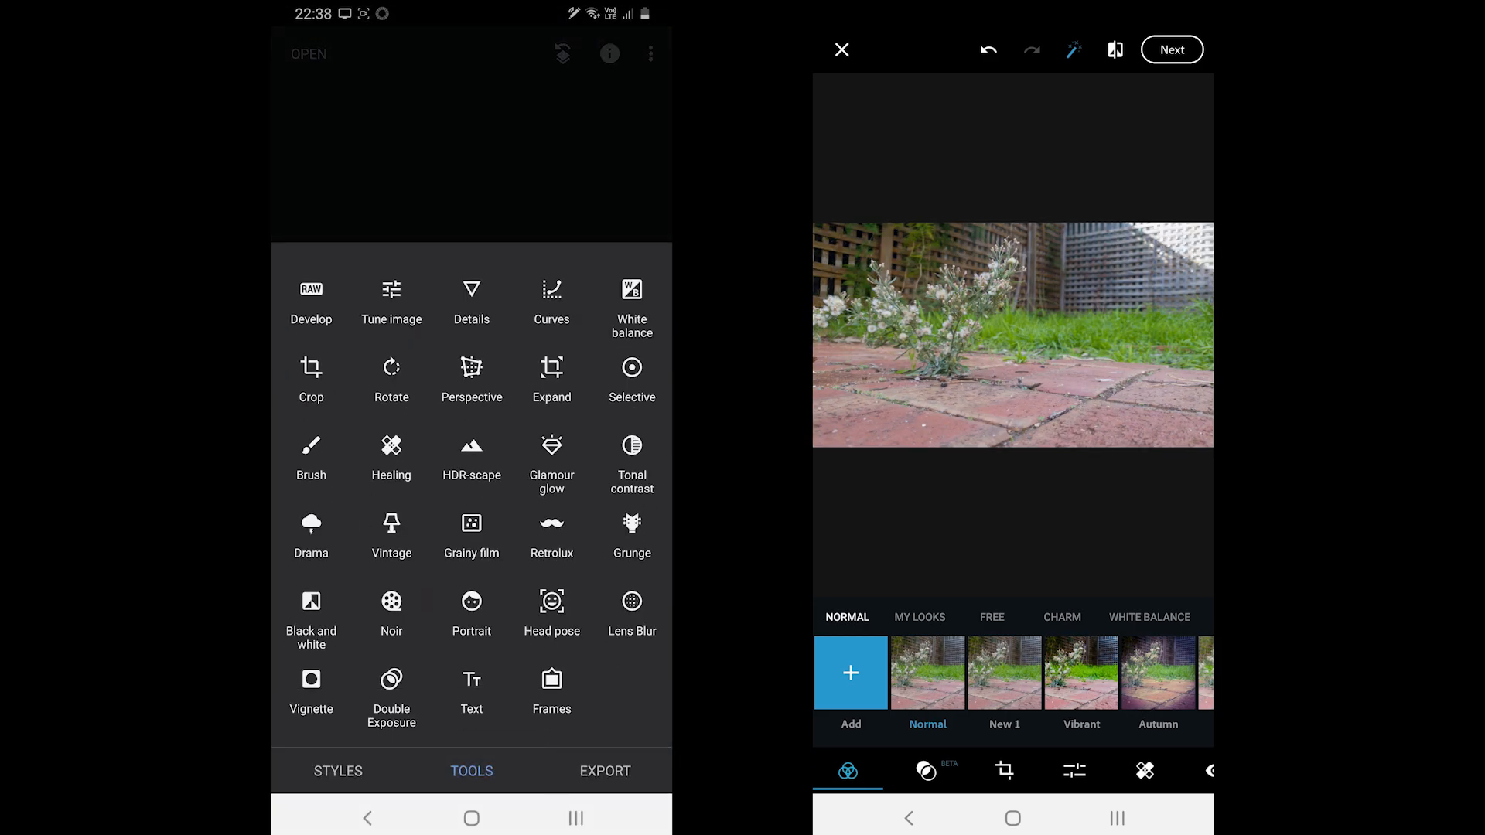
click(925, 770)
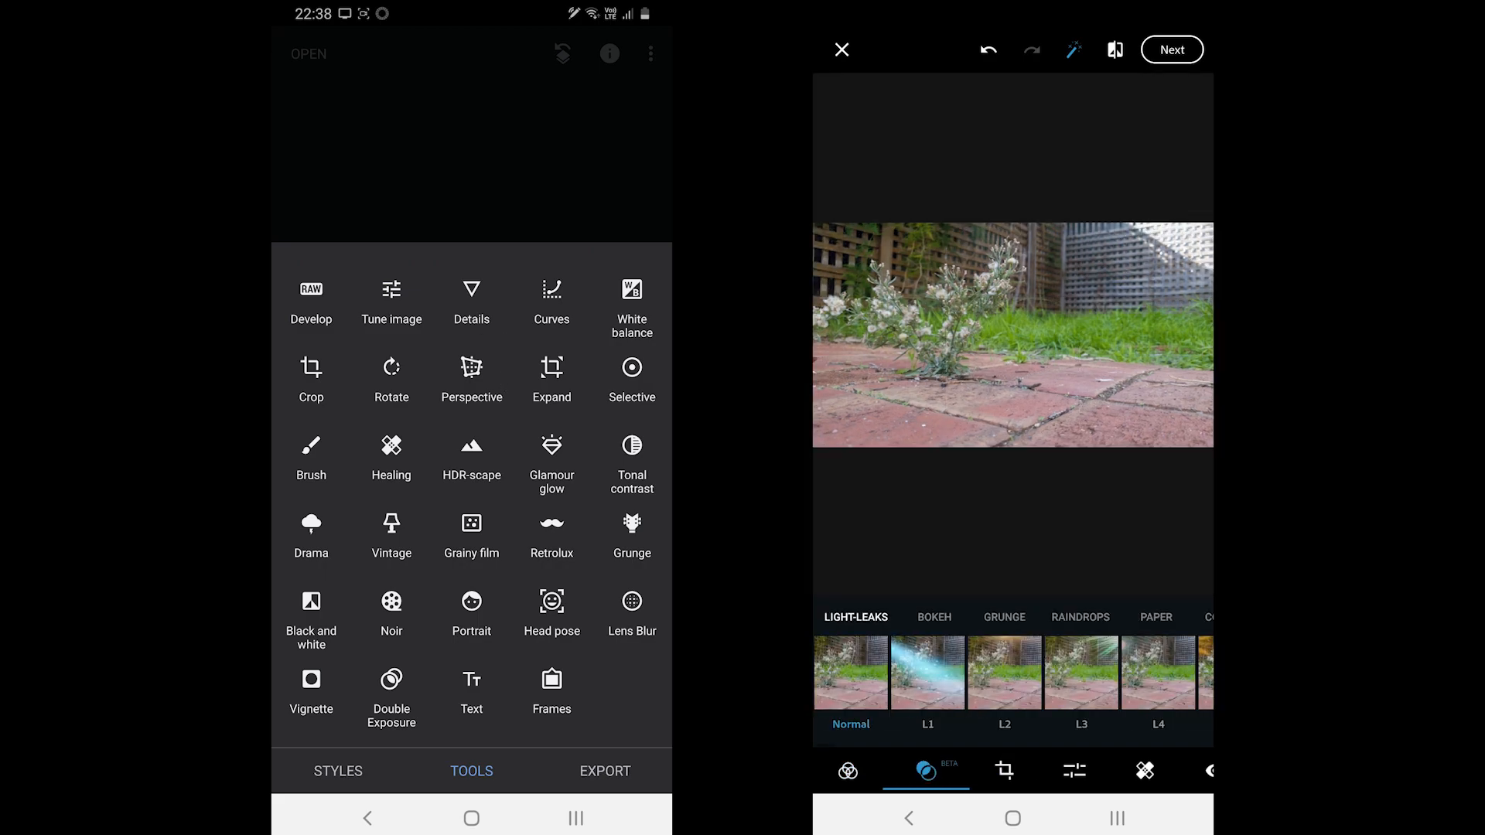
click(391, 302)
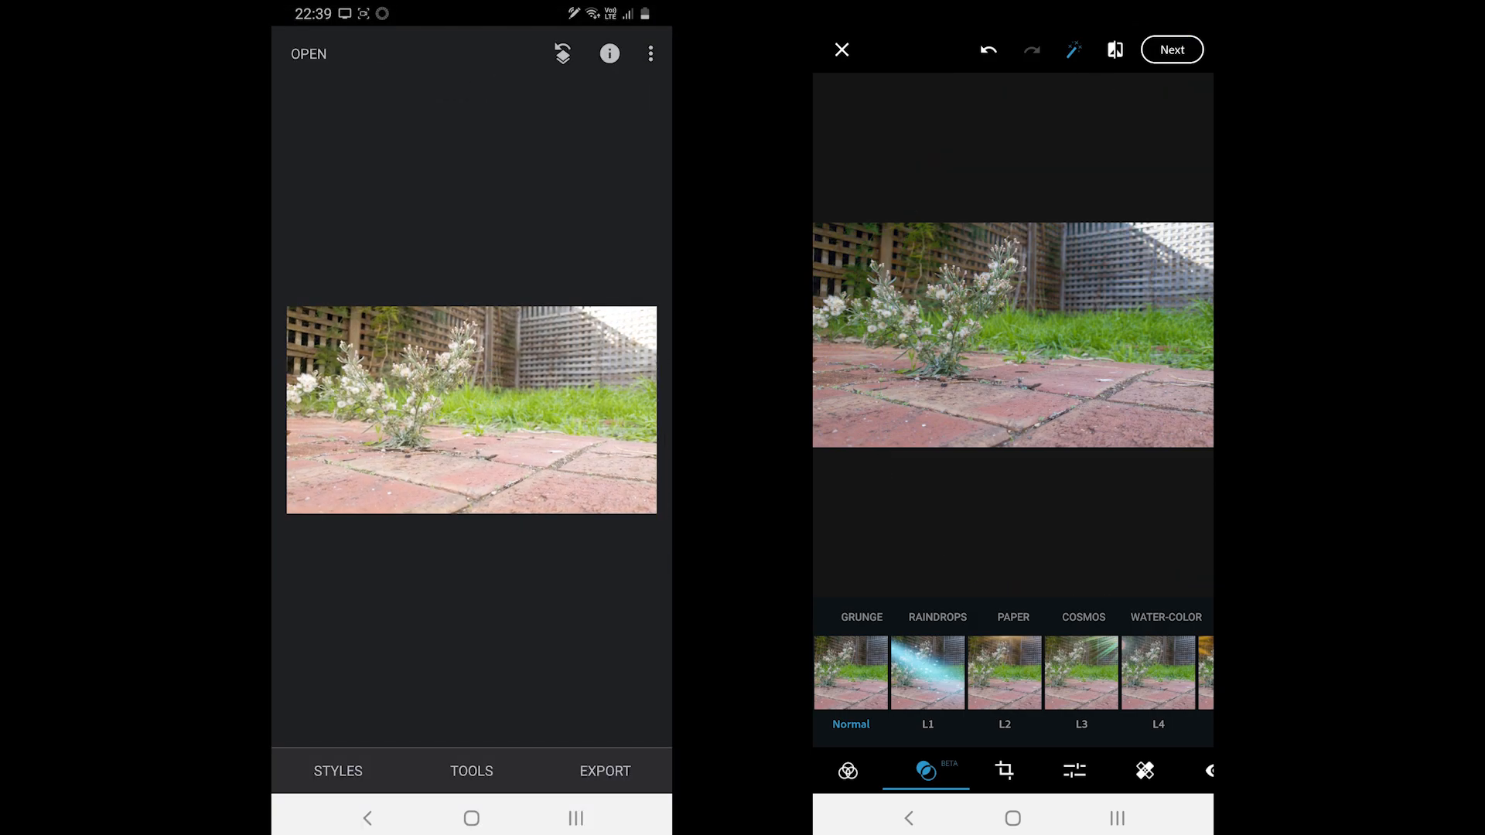
Apply Tonal contrast with High tones +100 in Snapseed and return to the tools.
click(472, 770)
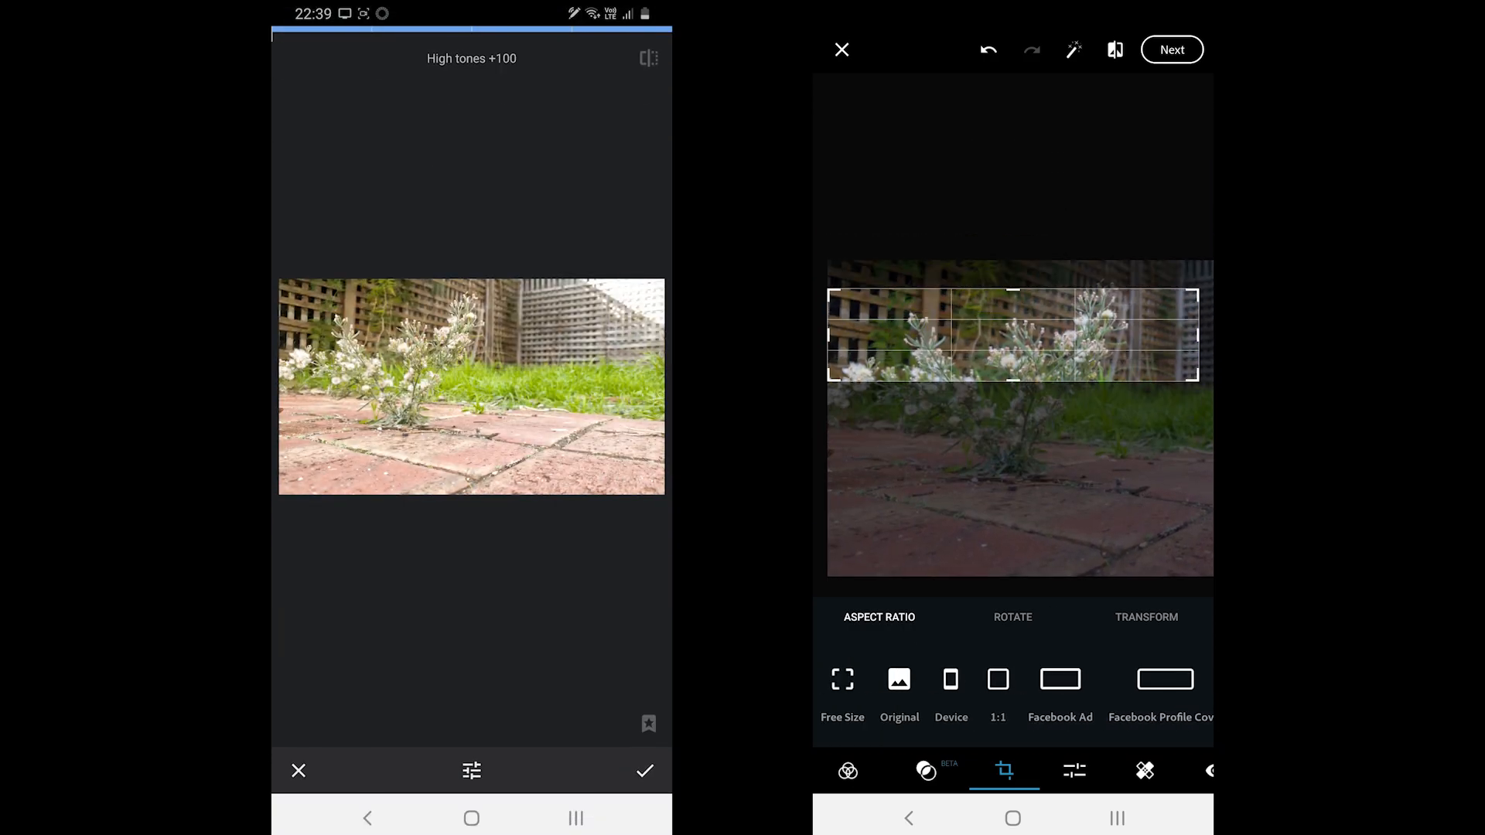
click(644, 771)
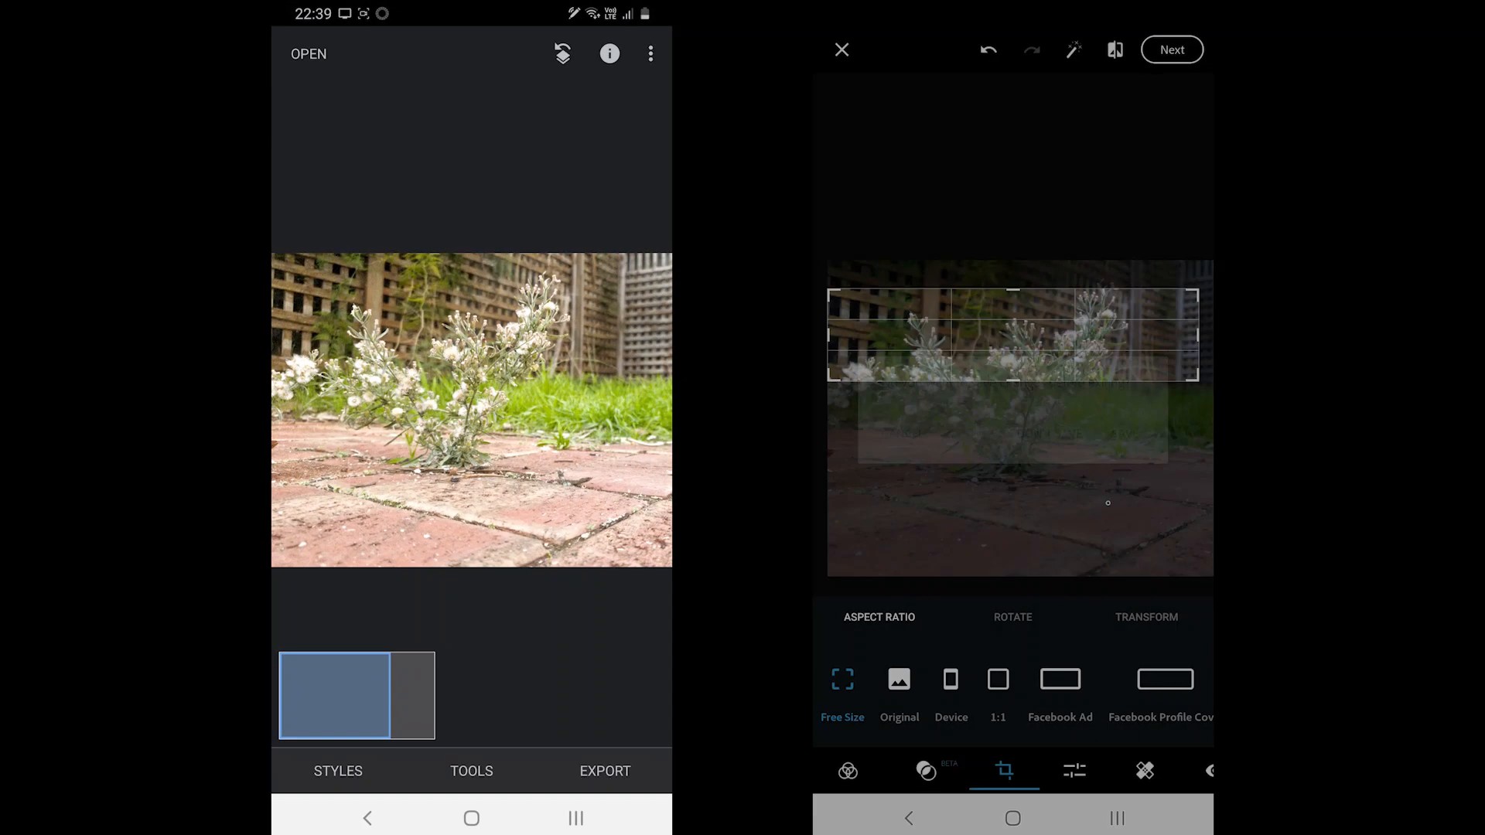
click(472, 771)
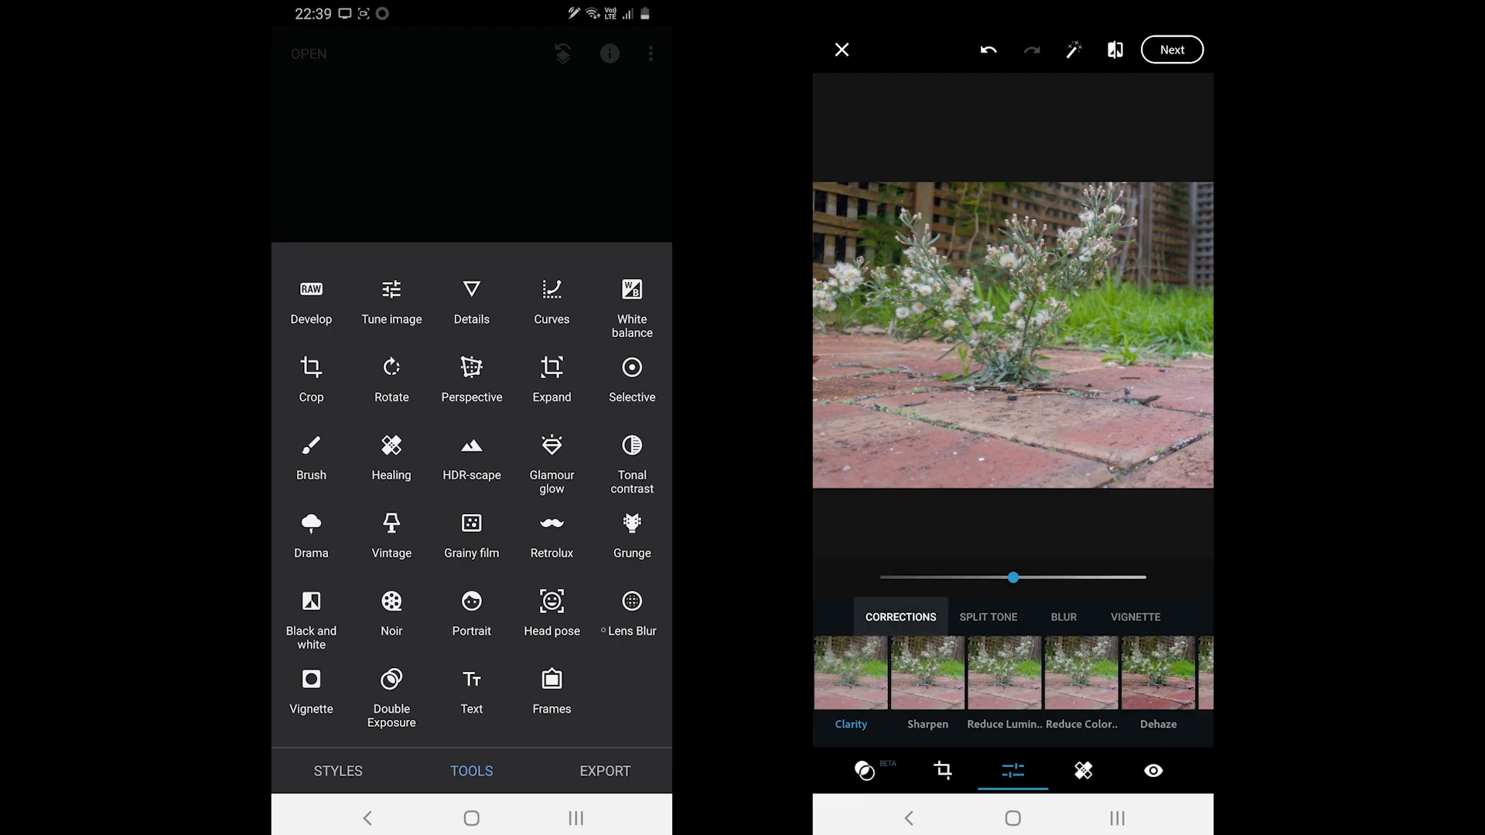
Show Snapseed's Styles strip (Current, Portrait, Smooth, Pop) over the flower photo.
click(629, 606)
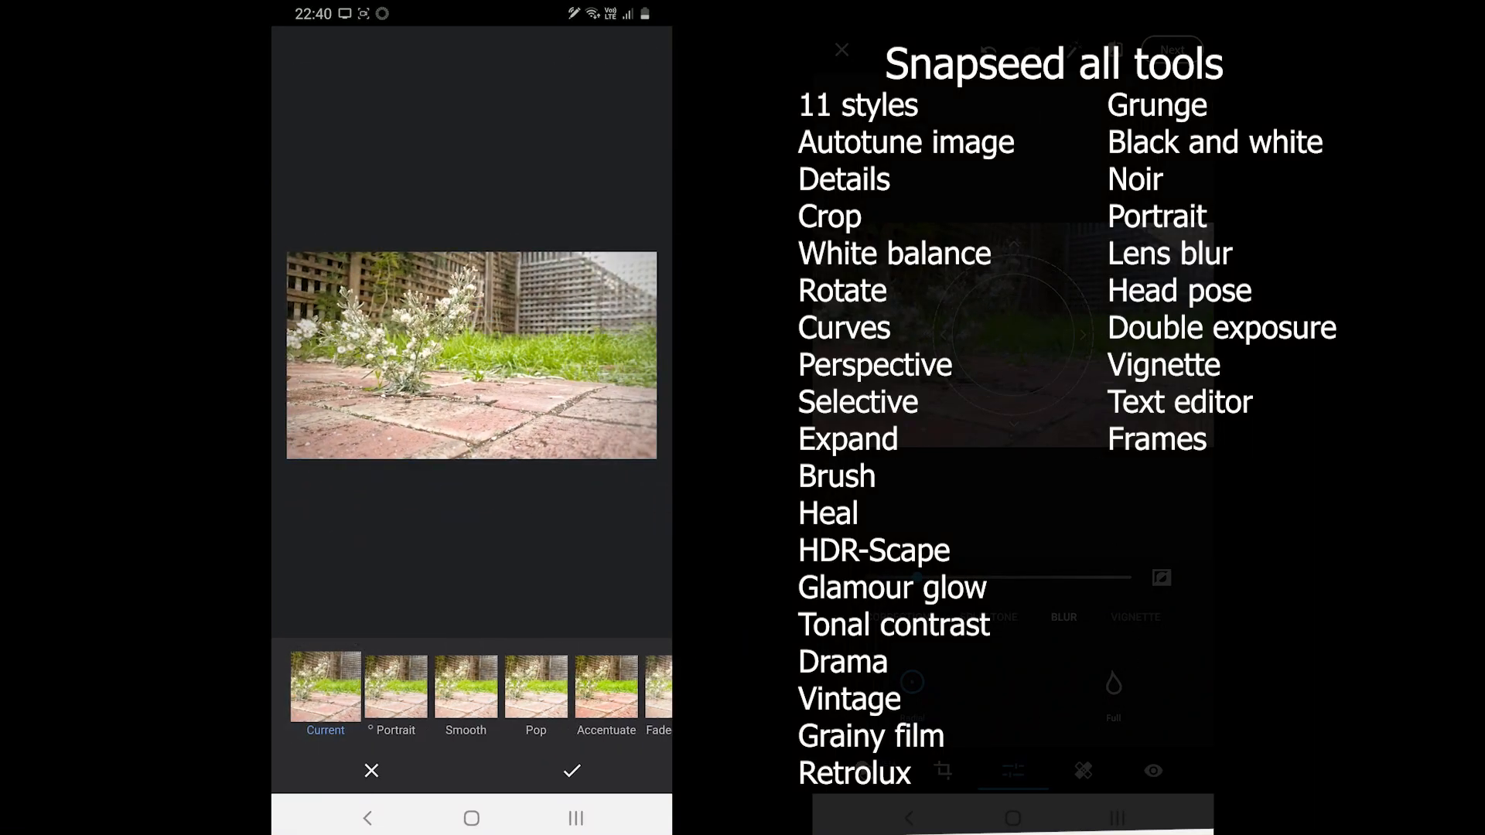
Apply the Pop style to the flower photo in Snapseed.
click(535, 690)
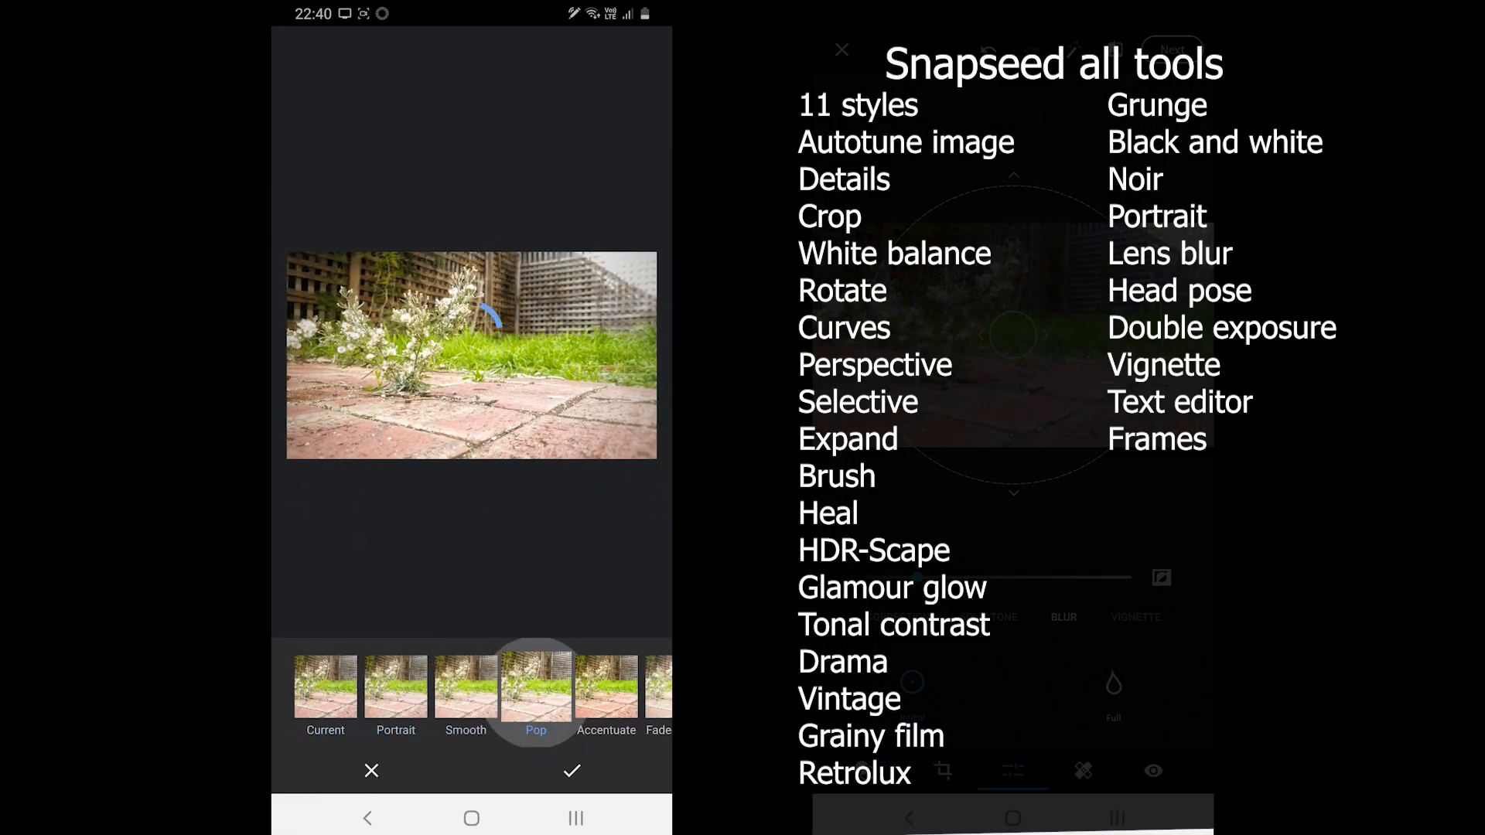
click(573, 770)
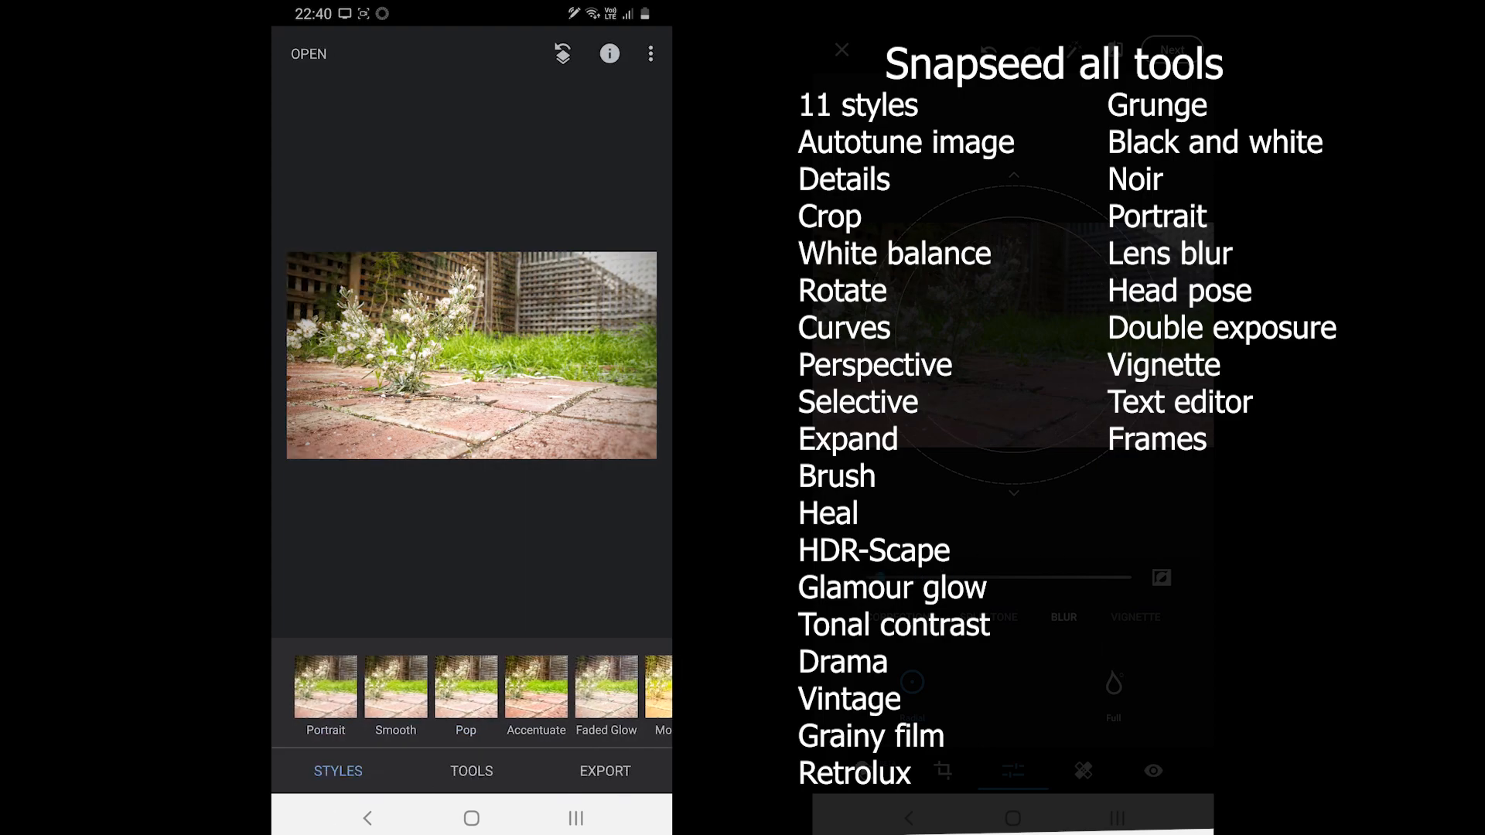
Blend a mountain photo into the flower picture with Double Exposure and adjusted Opacity.
click(472, 770)
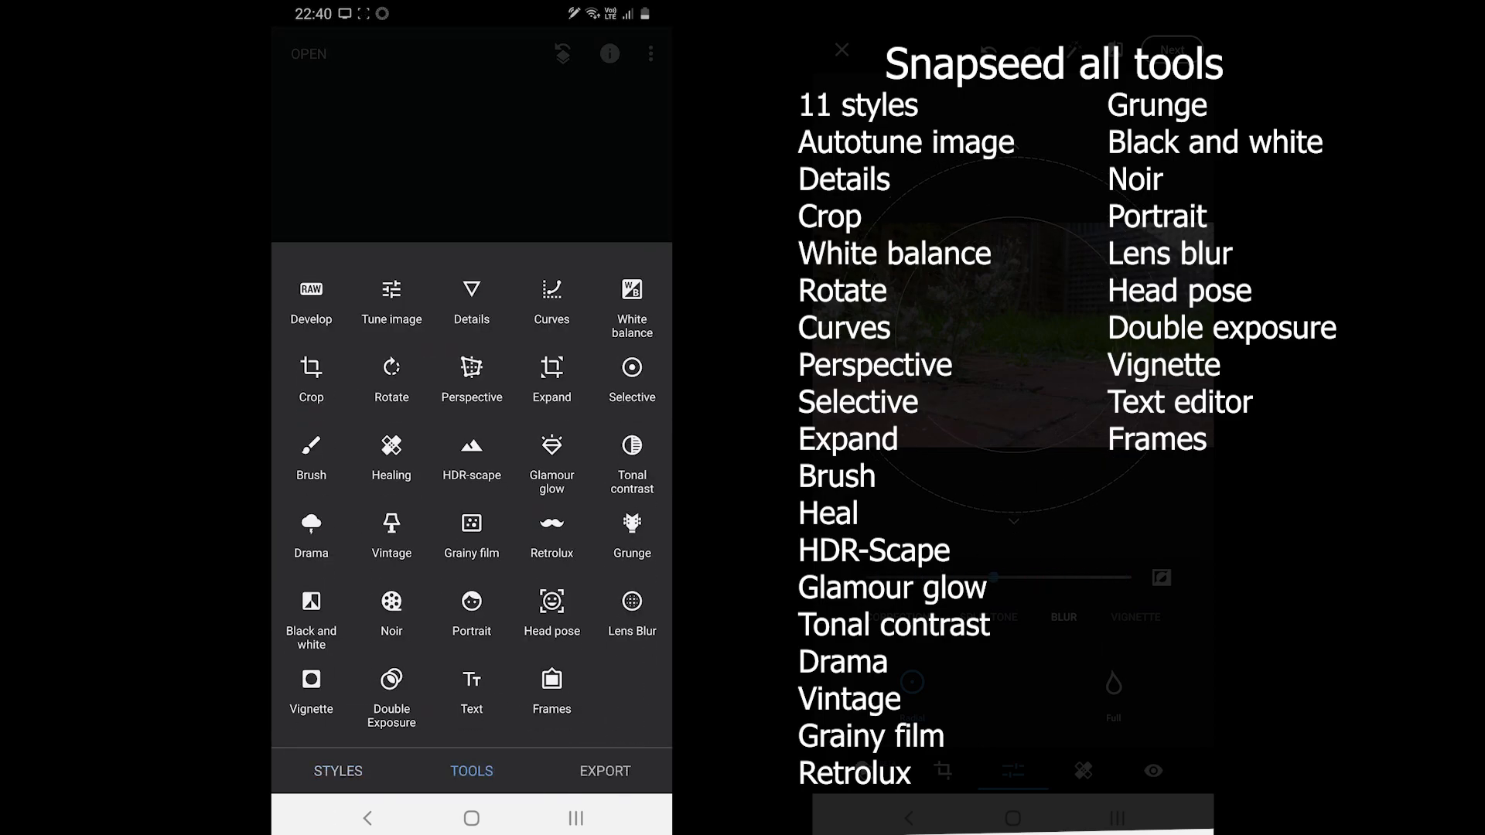
click(390, 699)
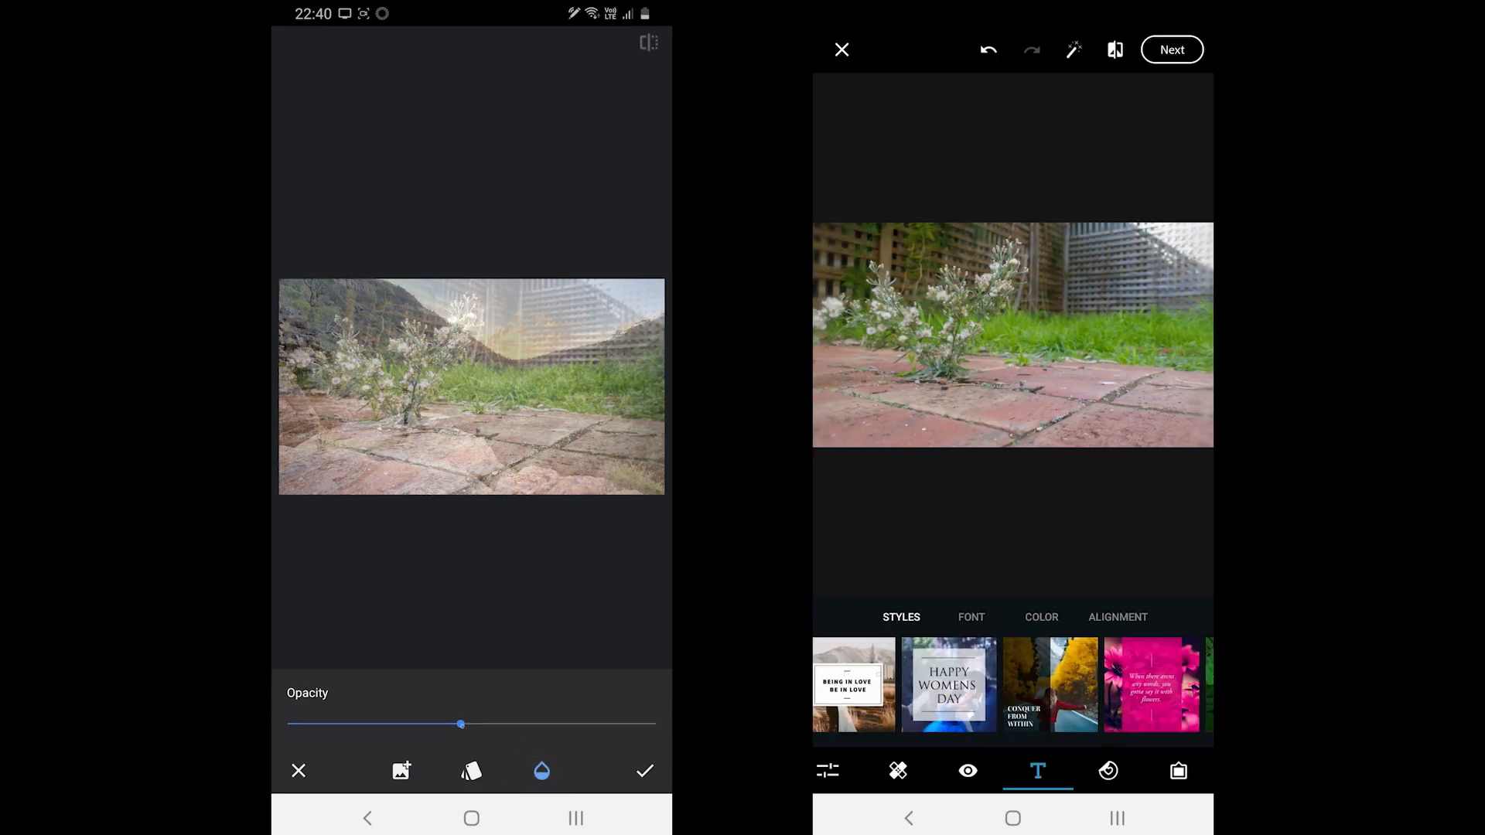
click(946, 770)
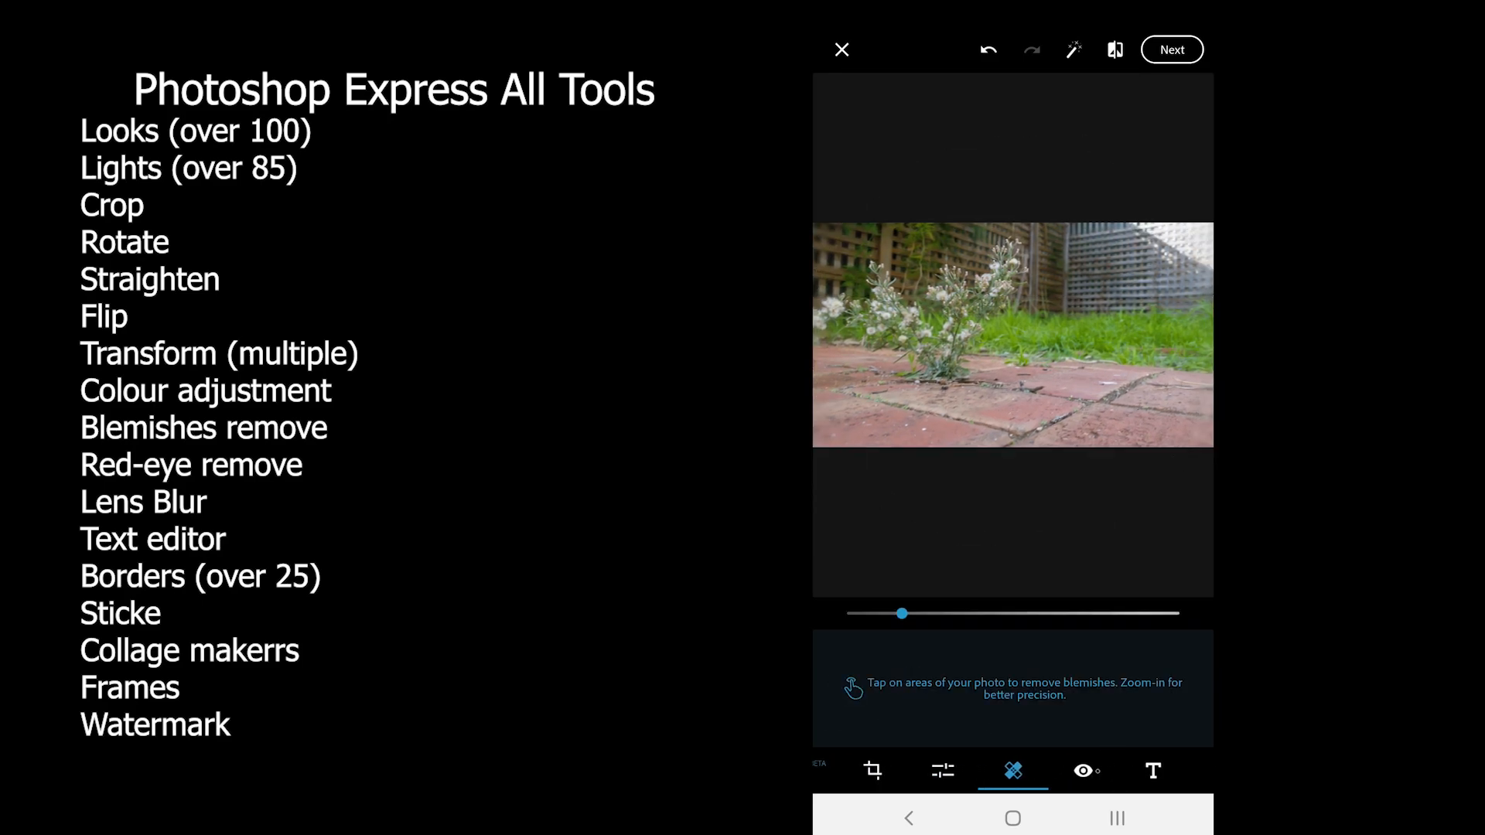
Show the Stickers collection's Love category of heart stickers.
click(1107, 770)
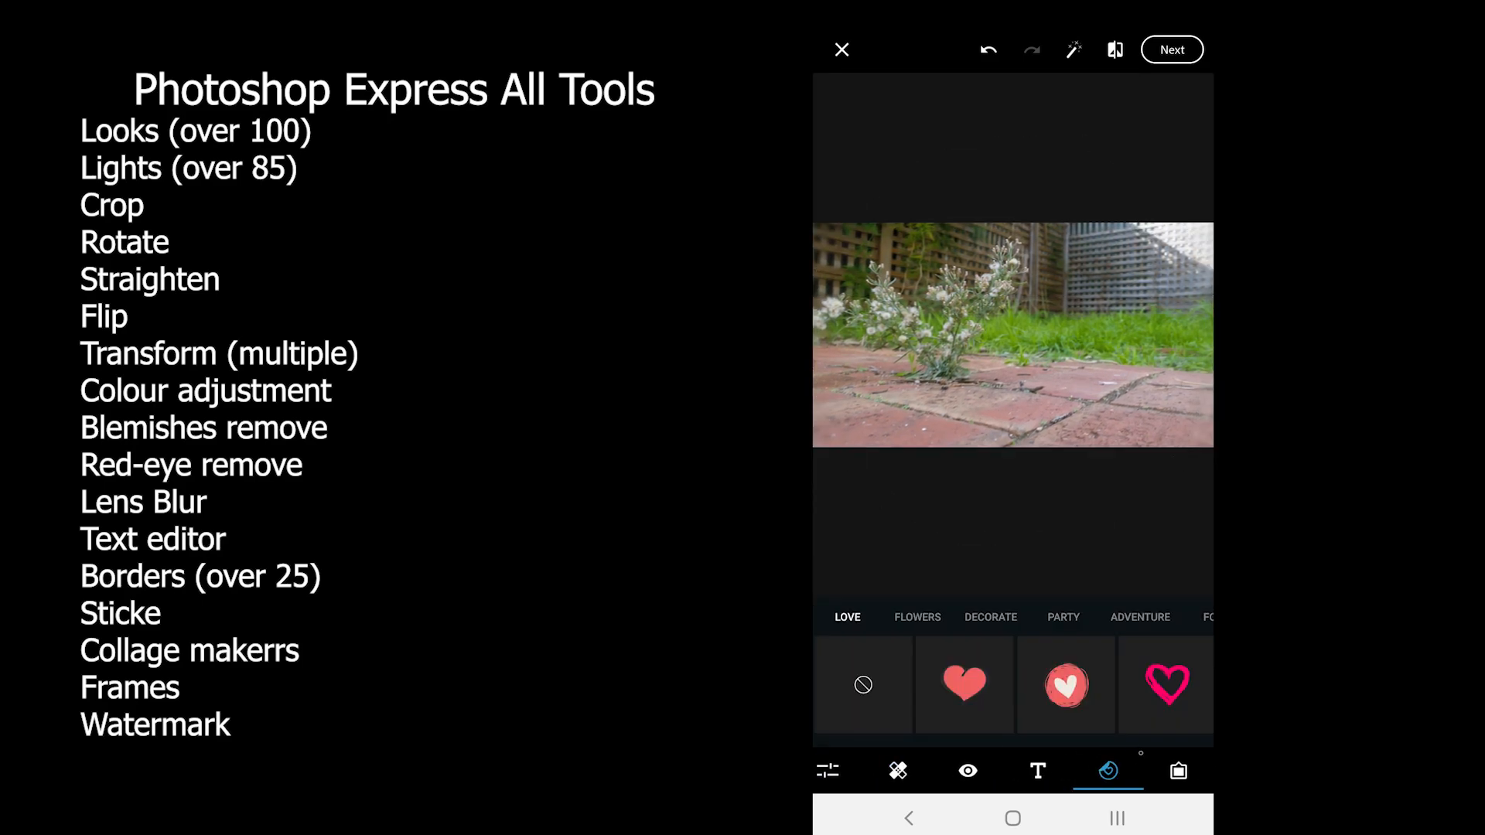
click(1039, 771)
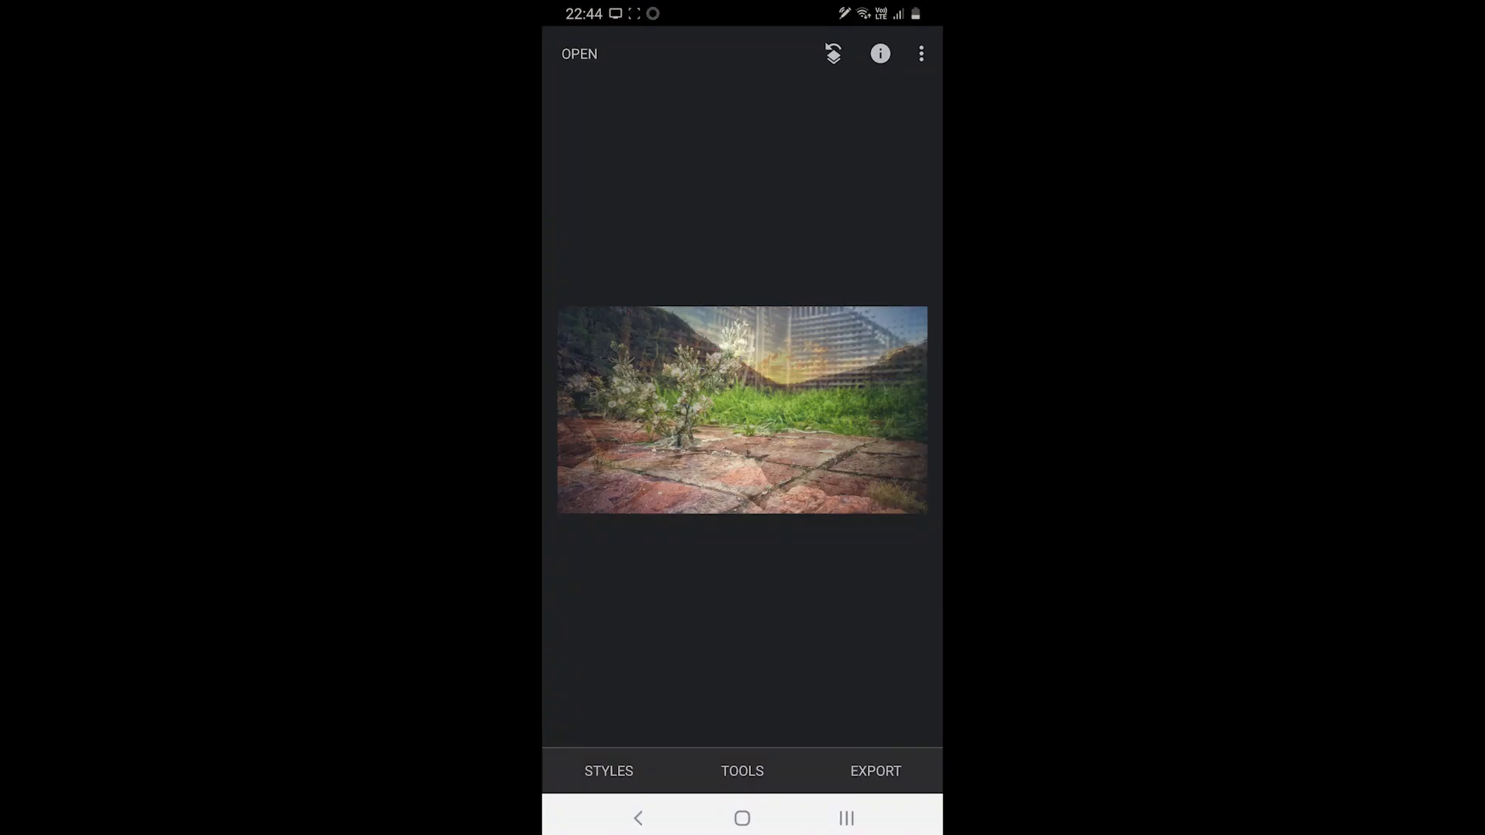
Bring up Snapseed's Share / Save / Export / Export as sheet and its export settings.
click(879, 53)
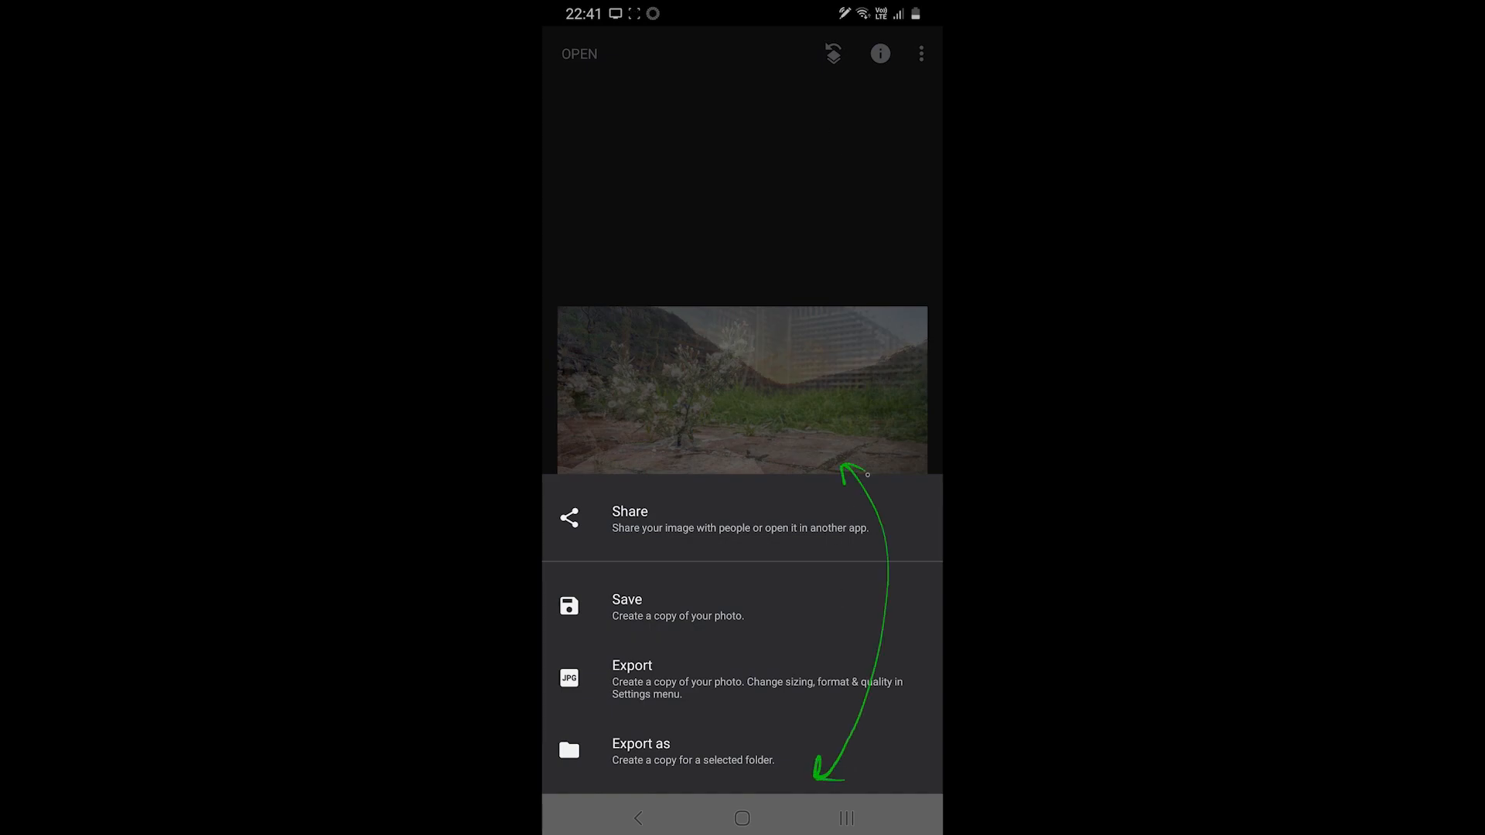
click(630, 519)
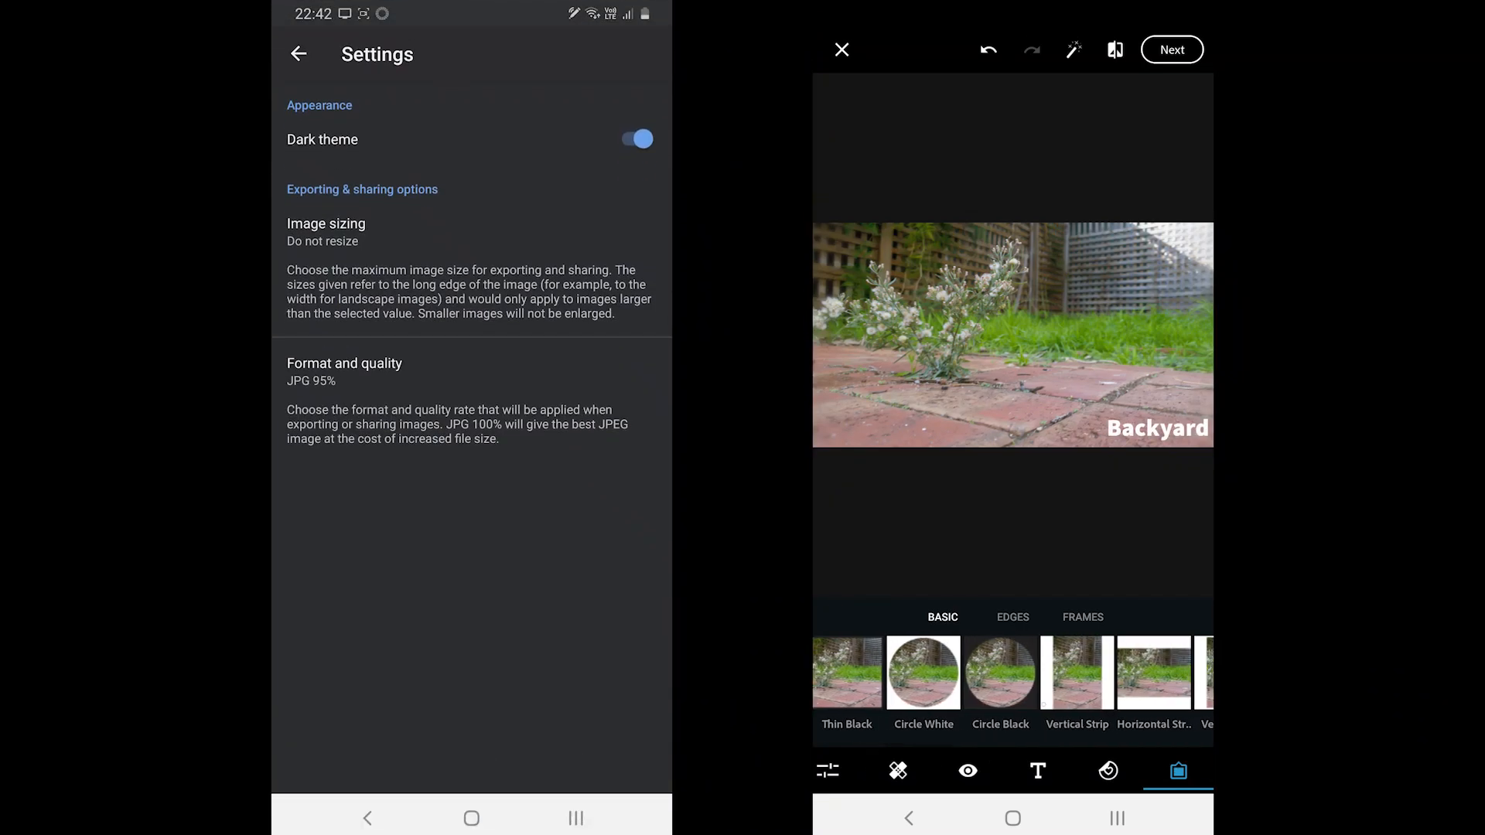
Review Image sizing and Format and quality, keeping Do not resize and JPG 95%, then return to the photo.
click(326, 232)
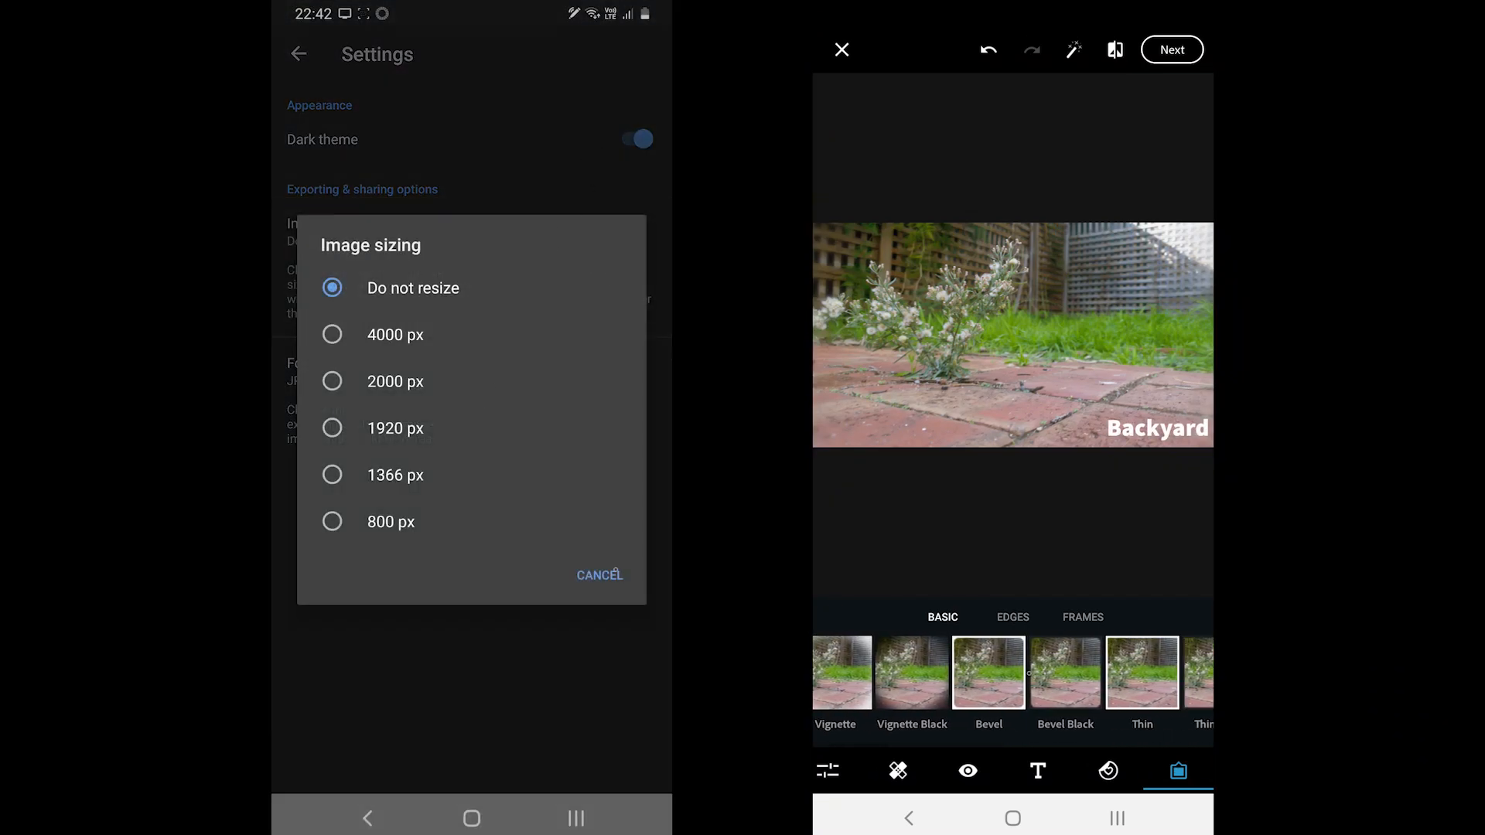
click(327, 232)
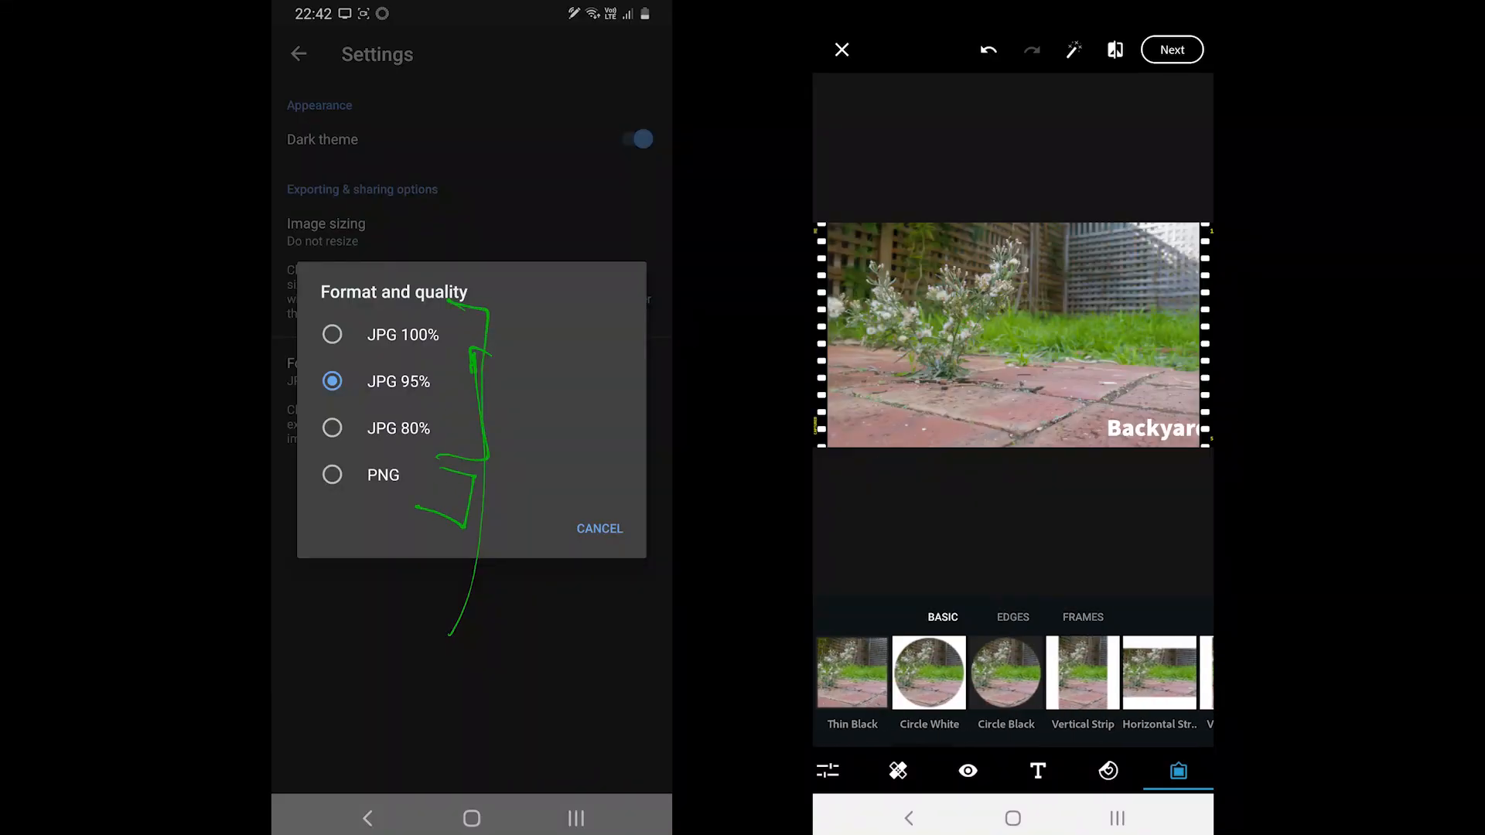
click(600, 529)
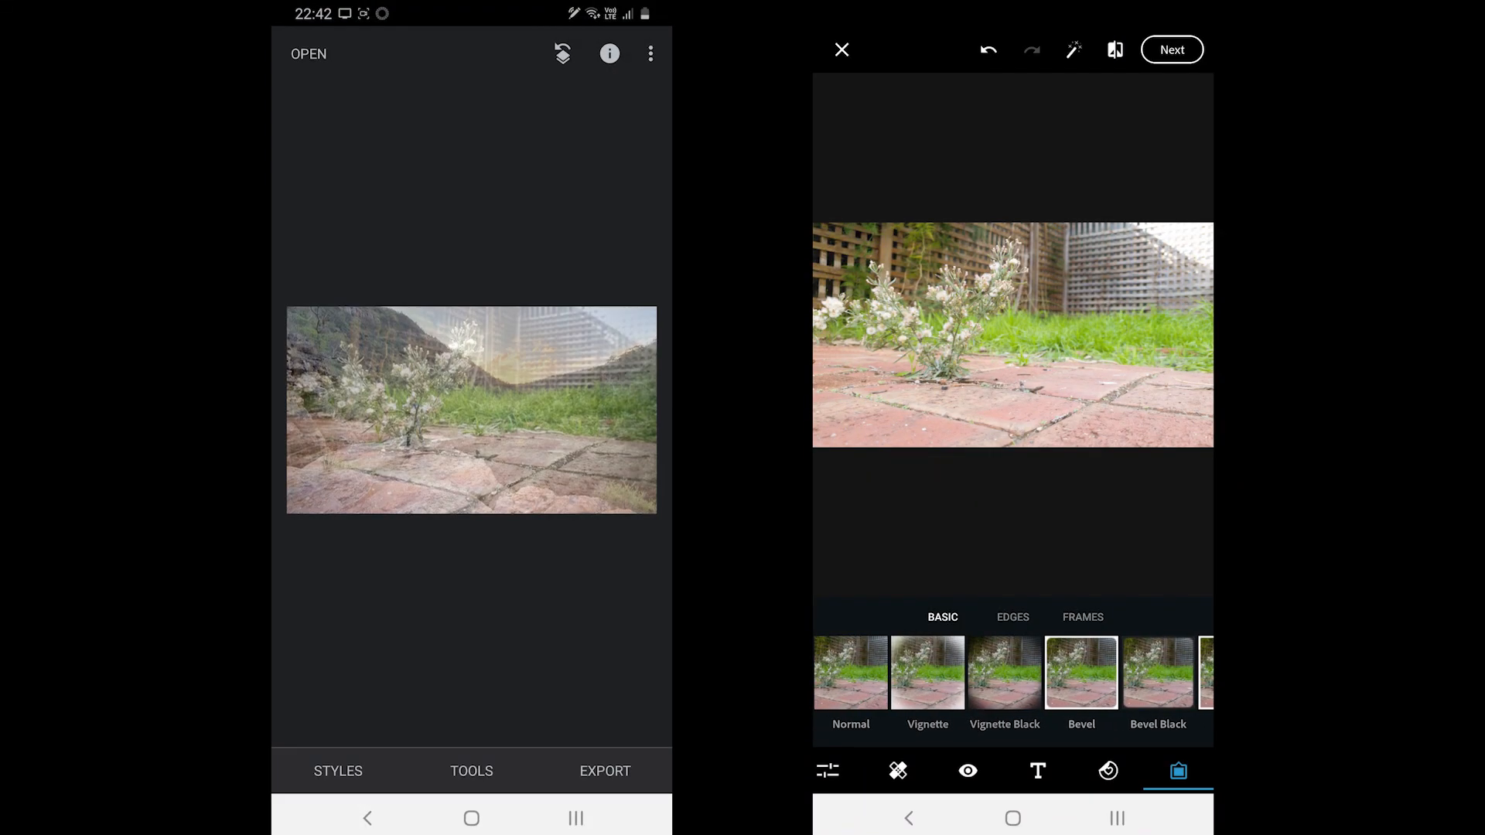